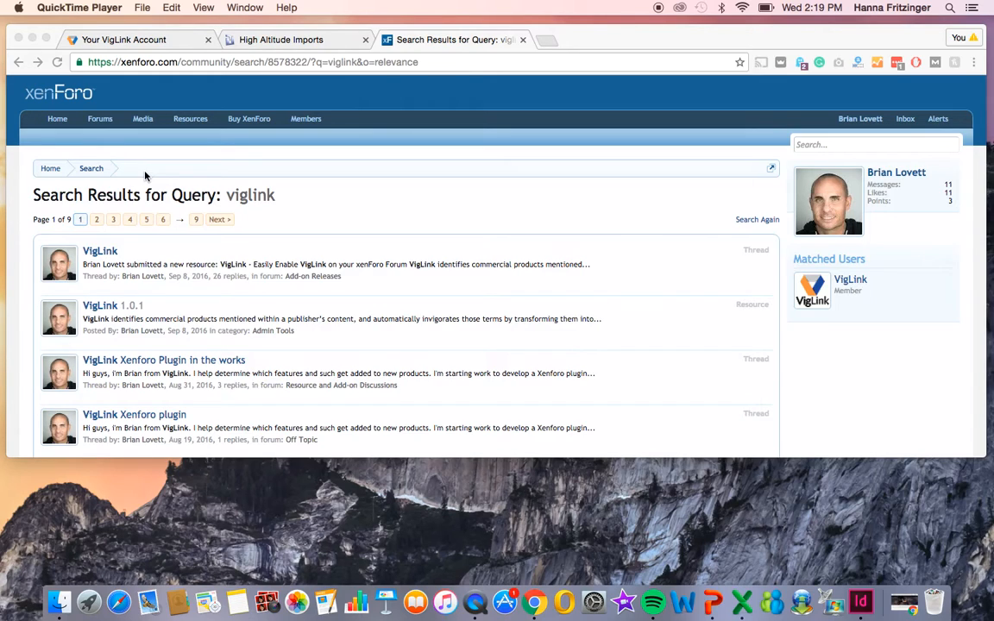
{"action": "mouse_move", "coordinate": [852, 128]}
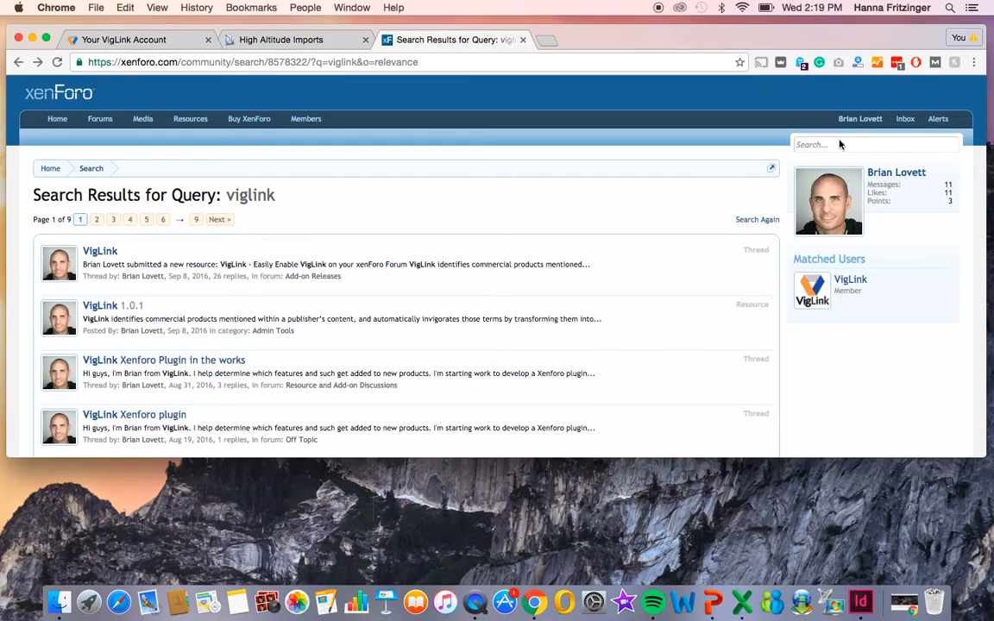
Open the VigLink 1.0.1 resource page and download its zip package
{"action": "left_click", "coordinate": [858, 144]}
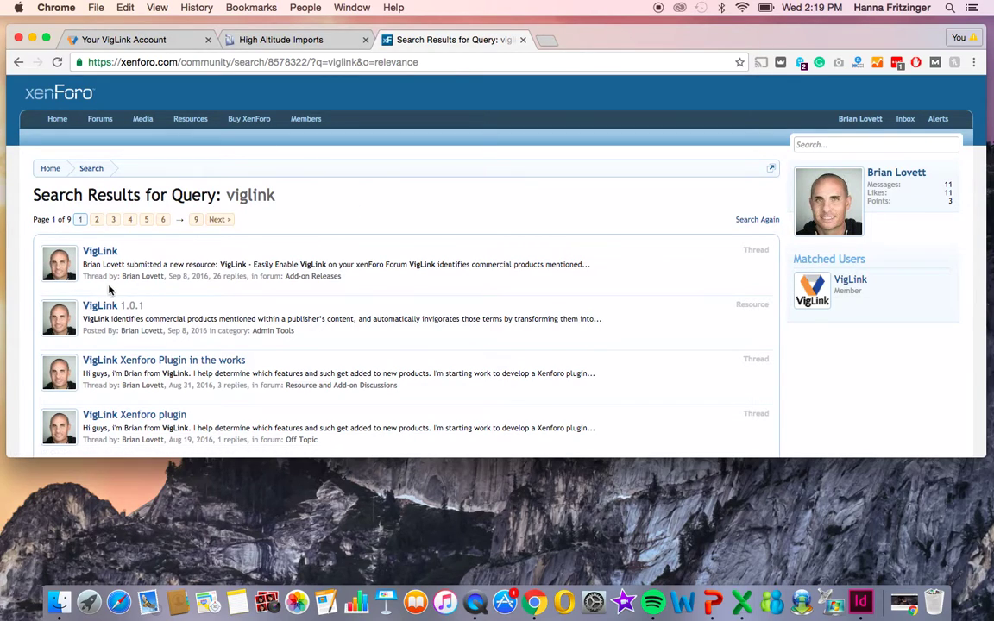
{"action": "mouse_move", "coordinate": [100, 306]}
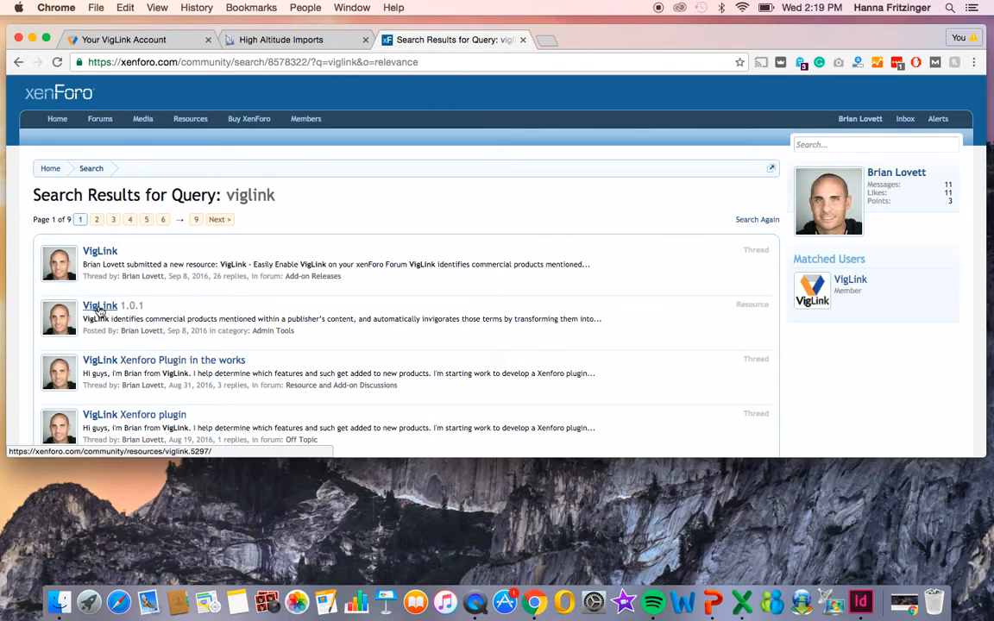
{"action": "left_click", "coordinate": [99, 305]}
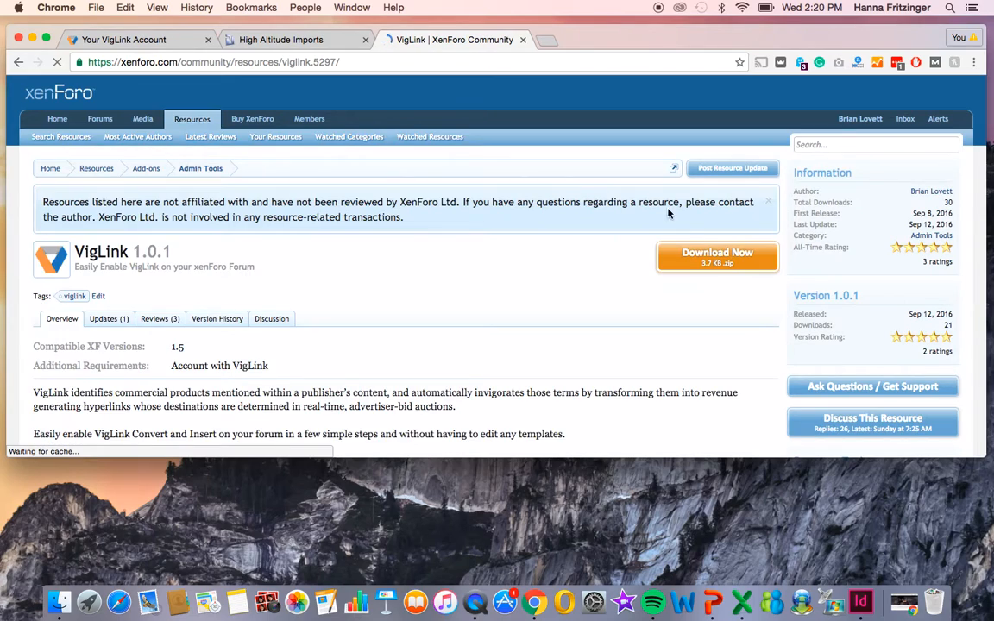
{"action": "mouse_move", "coordinate": [700, 268]}
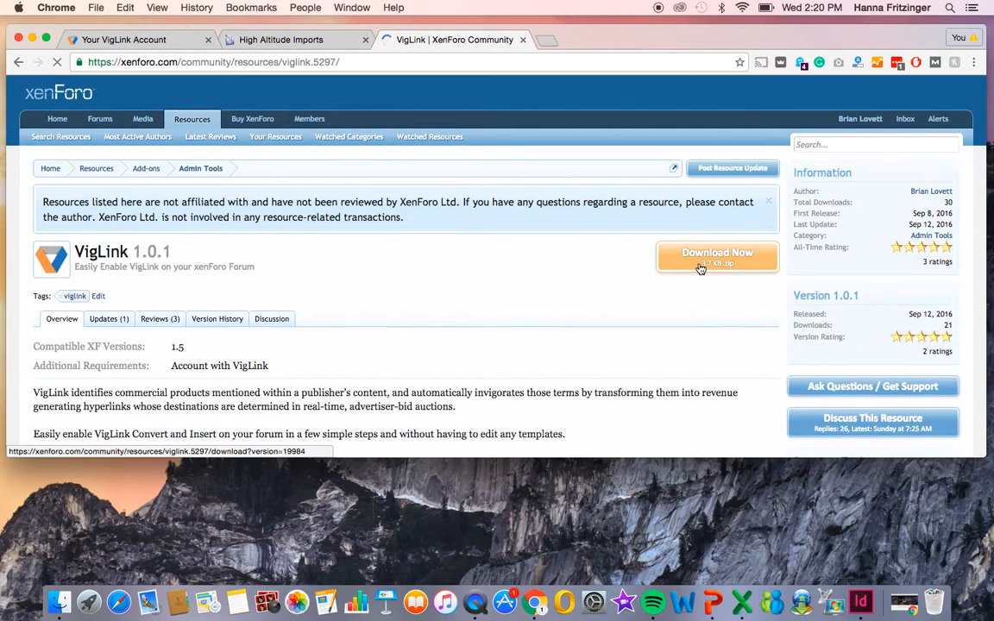
{"action": "left_click", "coordinate": [716, 256]}
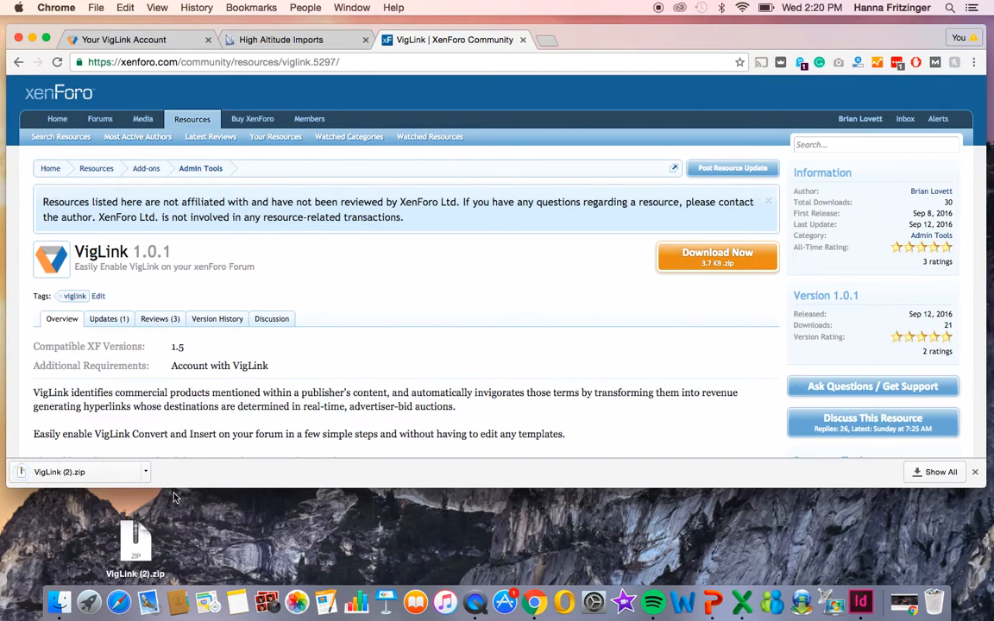
Open the High Altitude Imports admin panel, unzip VigLink (2).zip, and go to Add-ons
{"action": "left_click", "coordinate": [285, 40]}
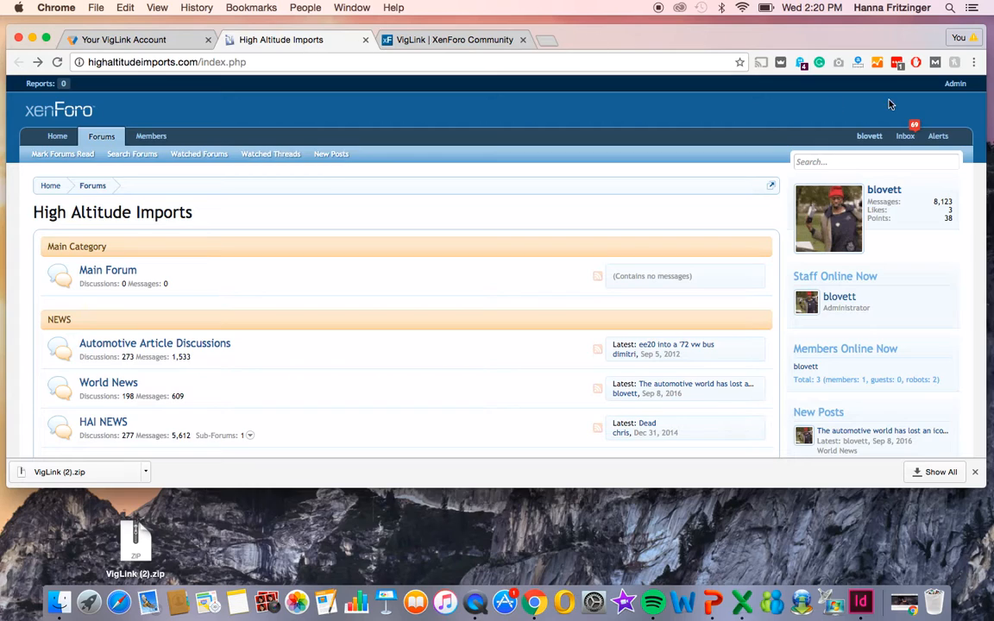
{"action": "left_click", "coordinate": [955, 85]}
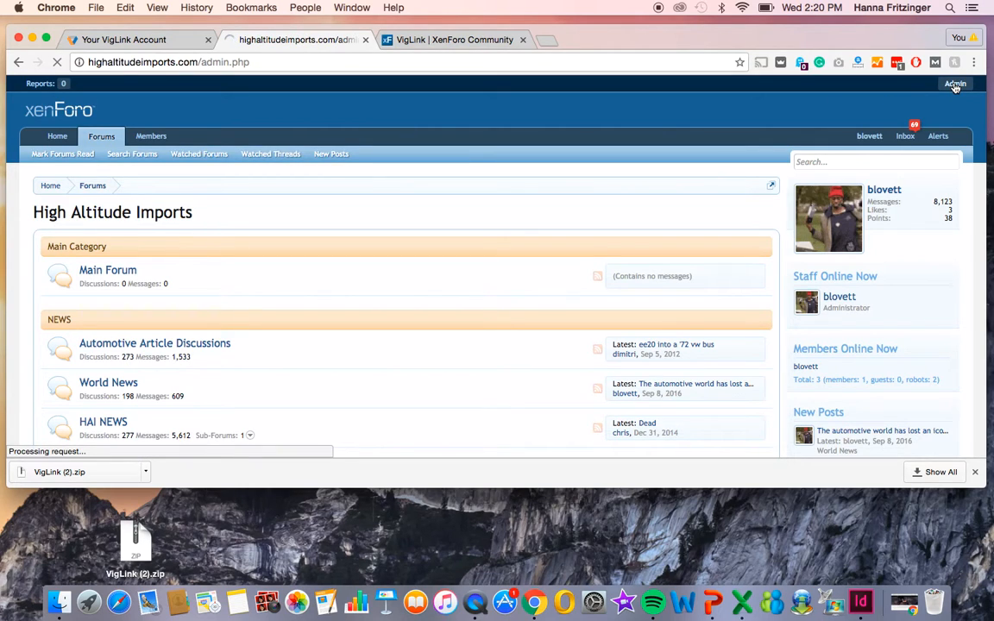
{"action": "left_click", "coordinate": [951, 84]}
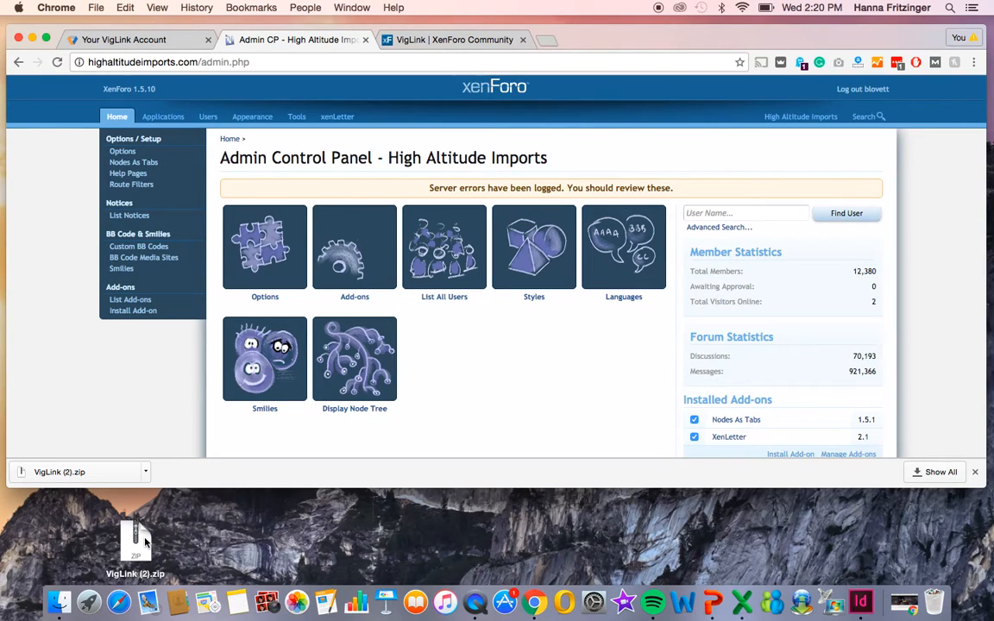
{"action": "double_click", "coordinate": [134, 548]}
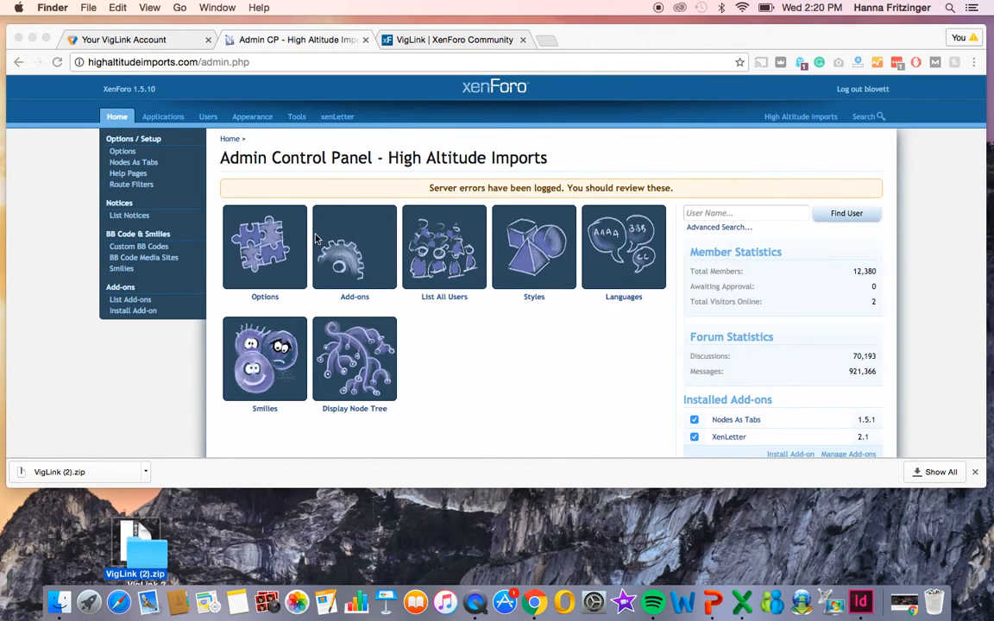
{"action": "left_click", "coordinate": [354, 248]}
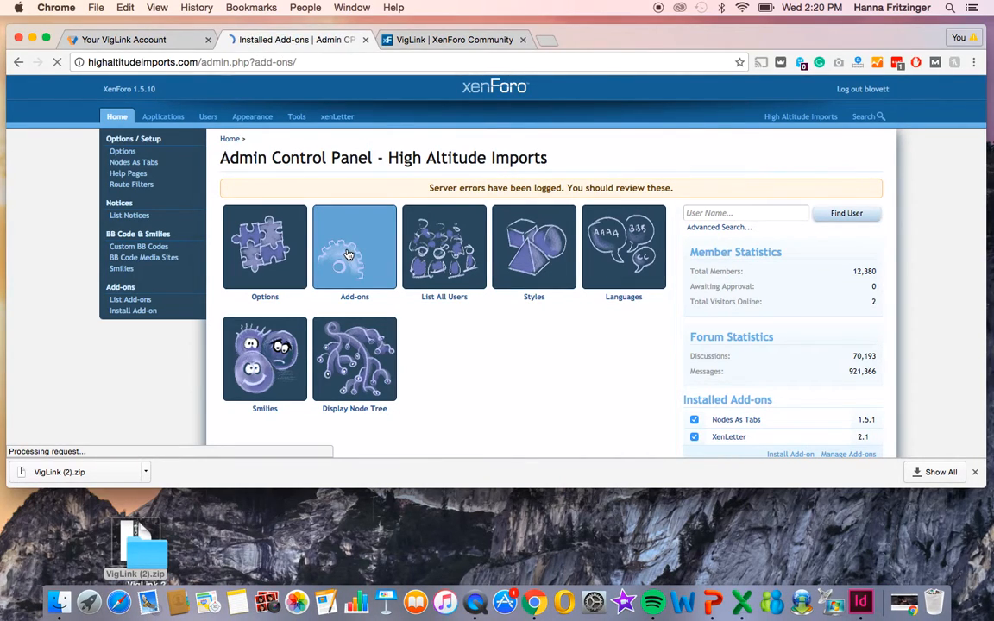
Upload addon-vigLink.xml from the desktop on Install New Add-on and submit it
{"action": "left_click", "coordinate": [354, 247]}
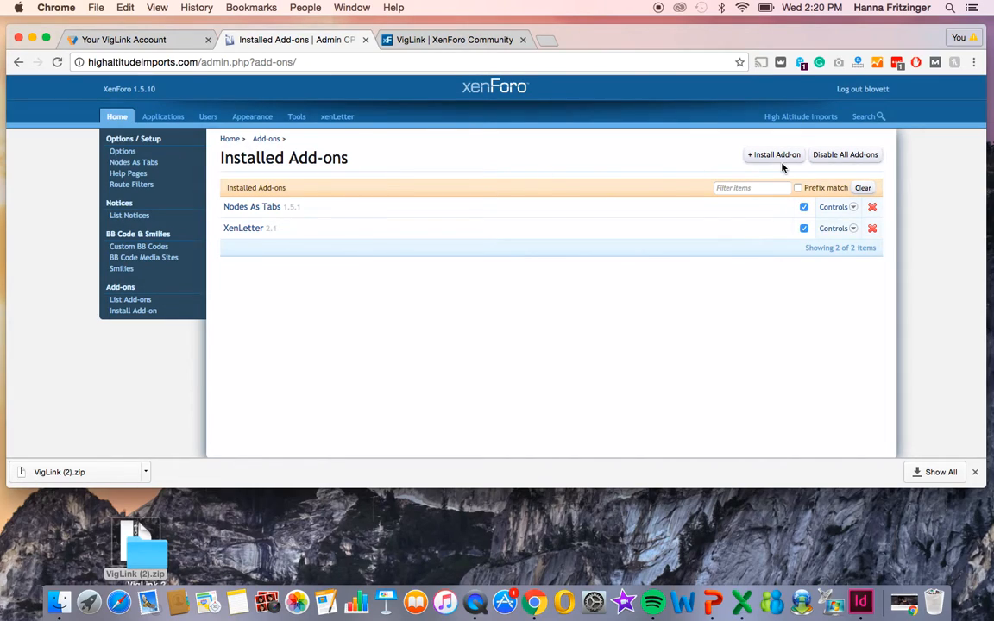
{"action": "left_click", "coordinate": [773, 155]}
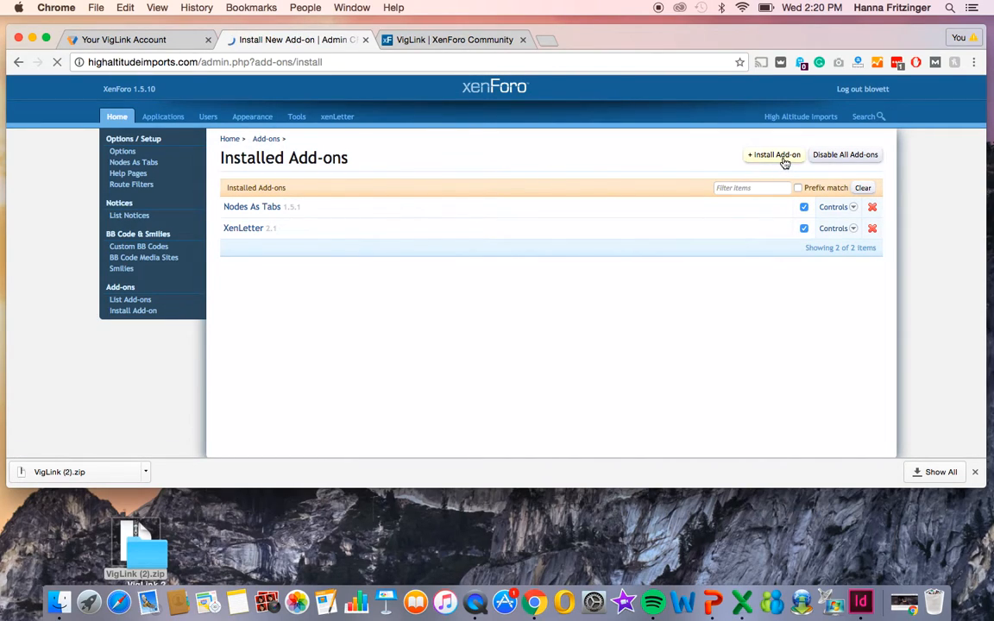
{"action": "left_click", "coordinate": [774, 154]}
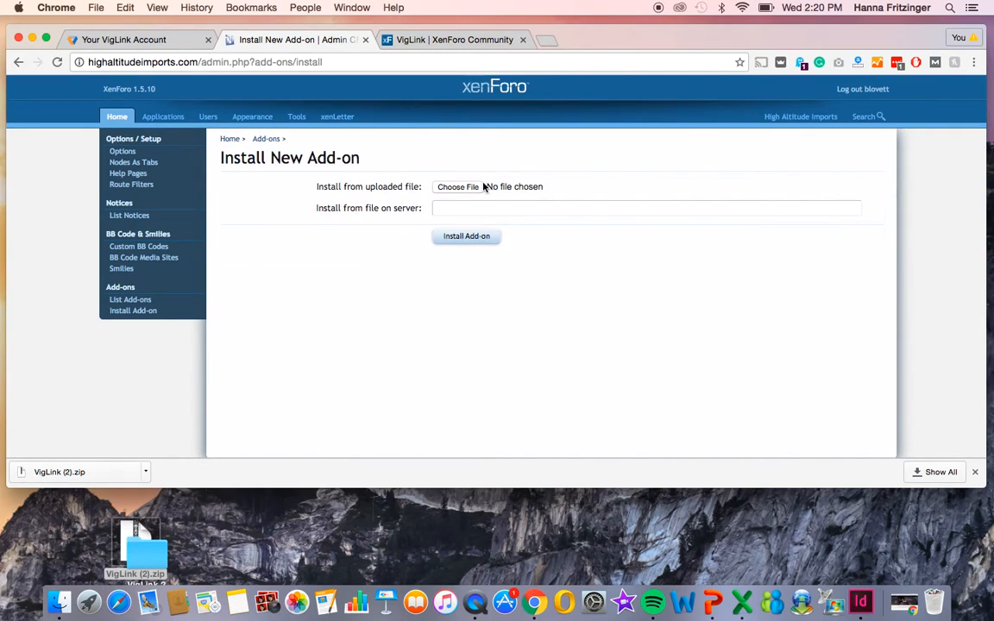
{"action": "left_click", "coordinate": [456, 186]}
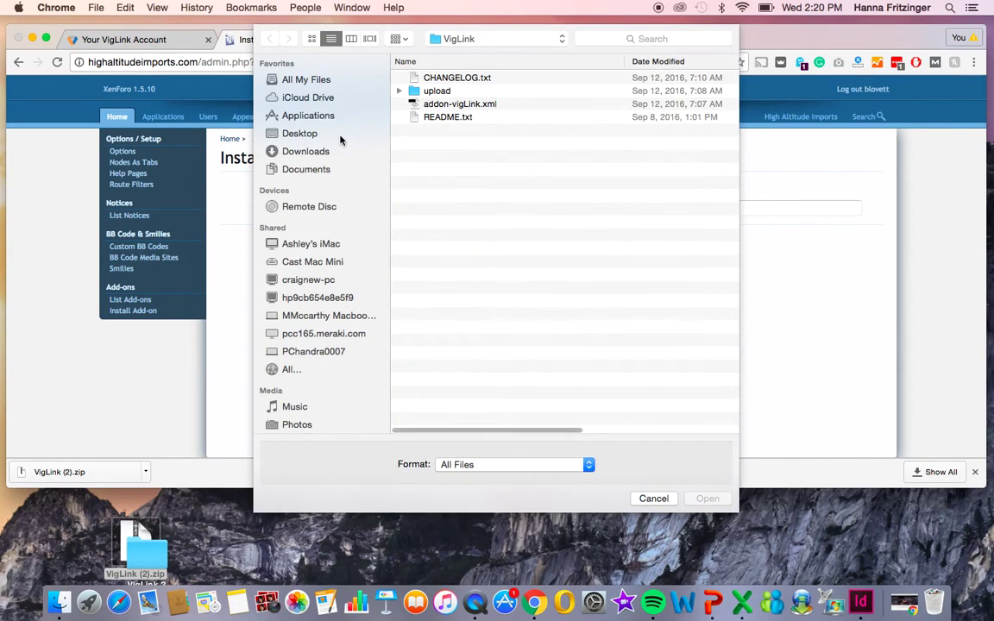
{"action": "left_click", "coordinate": [300, 133]}
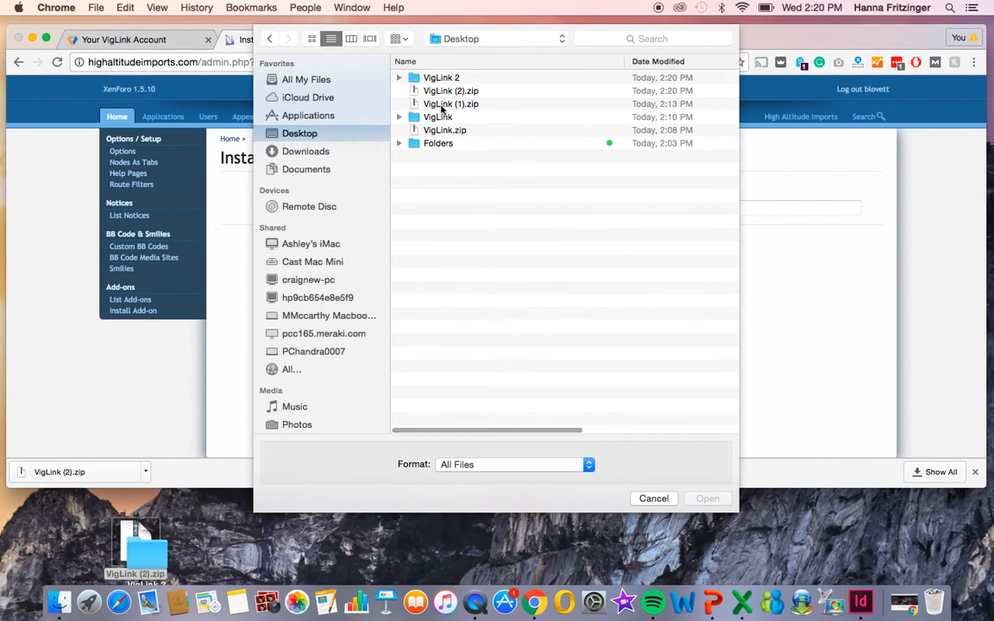
{"action": "left_click", "coordinate": [398, 116]}
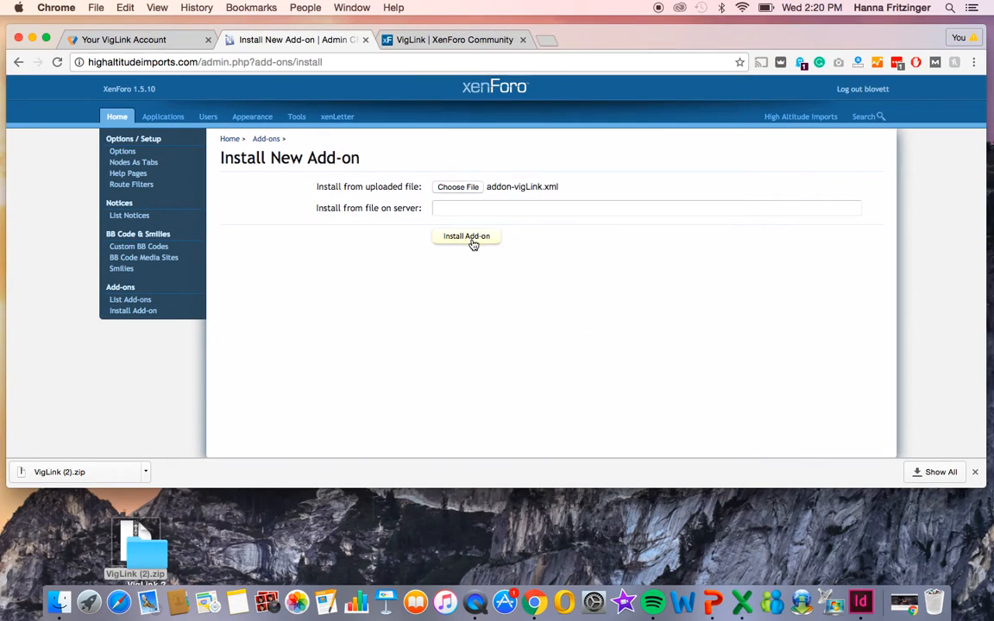
{"action": "left_click", "coordinate": [466, 236]}
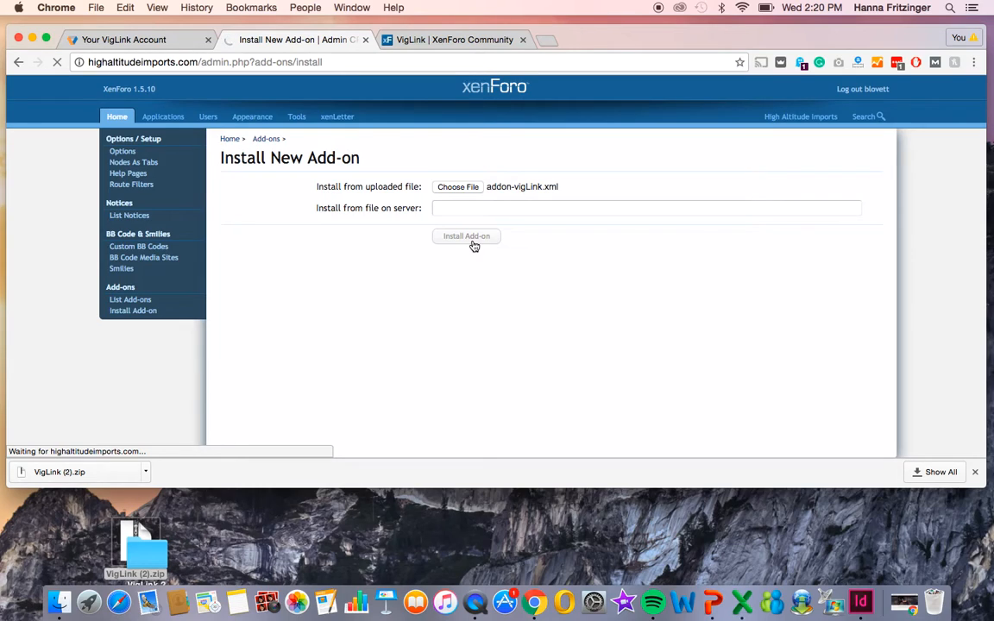
{"action": "left_click", "coordinate": [466, 235]}
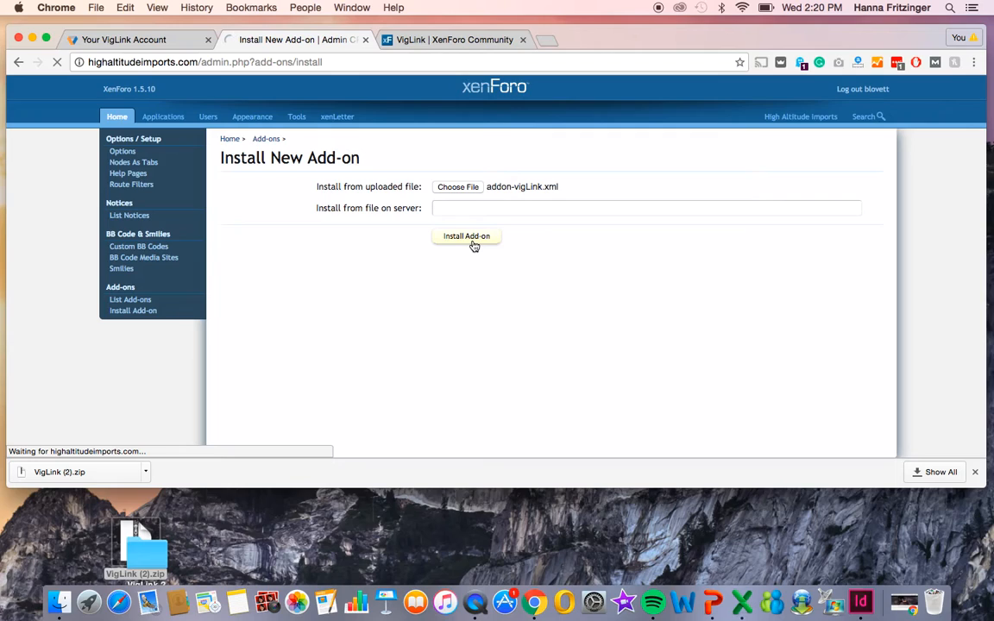
{"action": "left_click", "coordinate": [467, 237]}
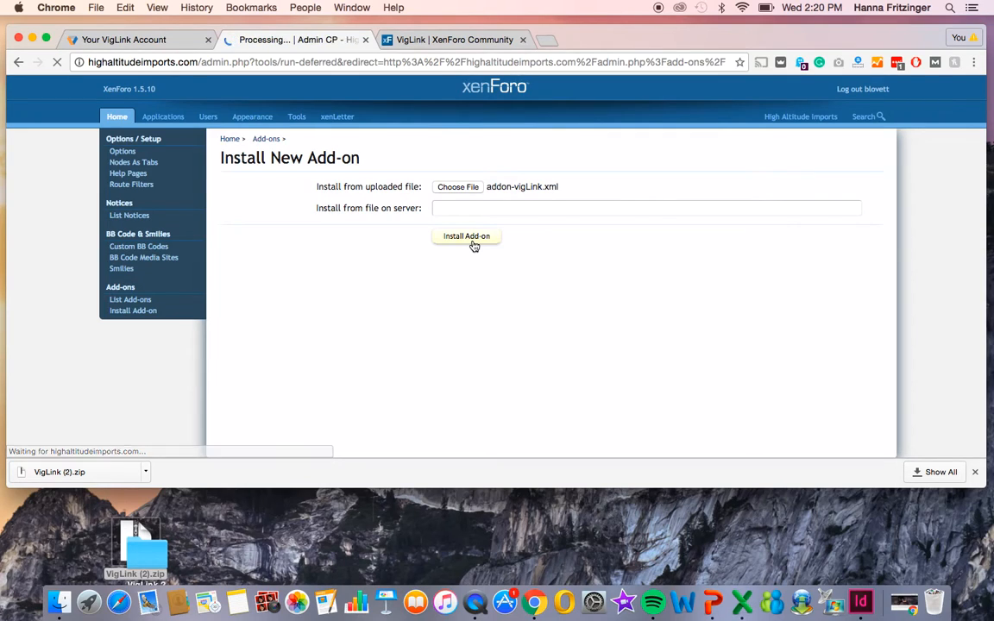
Let the installer finish until VigLink 1.0.1 shows in Installed Add-ons
{"action": "left_click", "coordinate": [466, 236]}
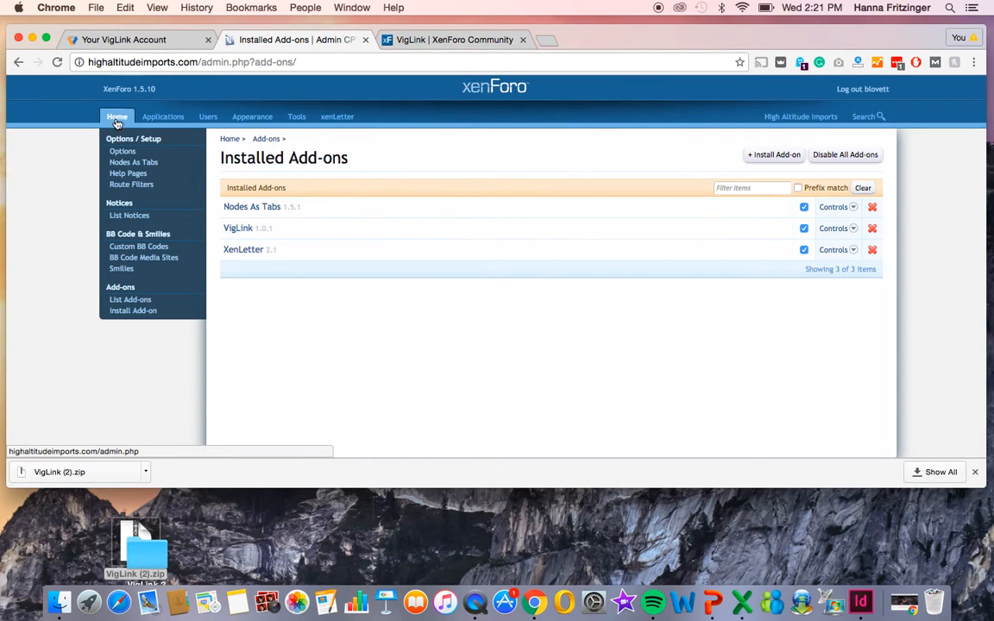
Filter Options by 'viglink' and open the VigLink option group
{"action": "left_click", "coordinate": [122, 151]}
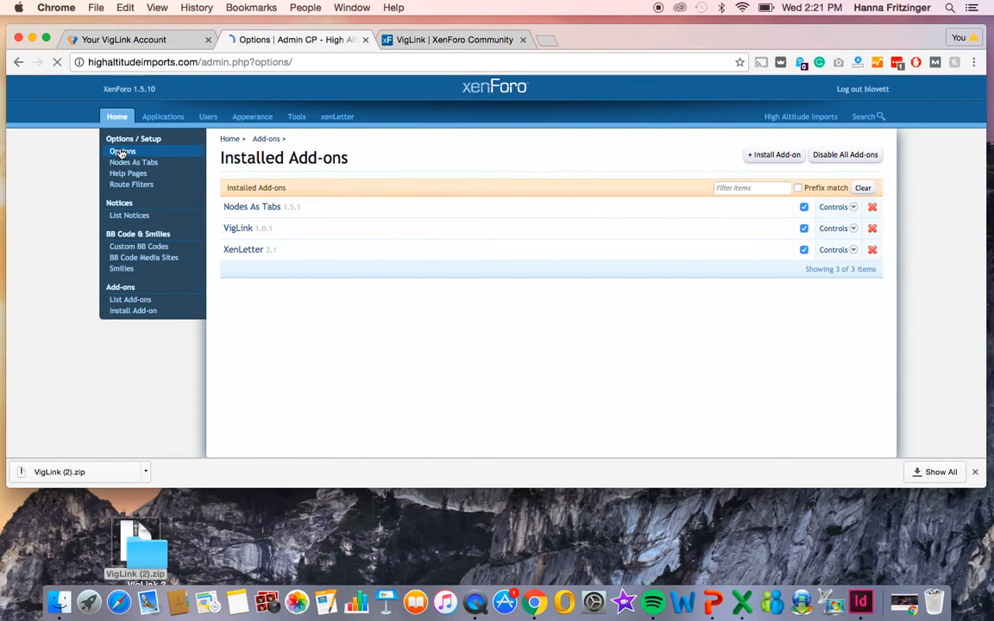
{"action": "left_click", "coordinate": [121, 151]}
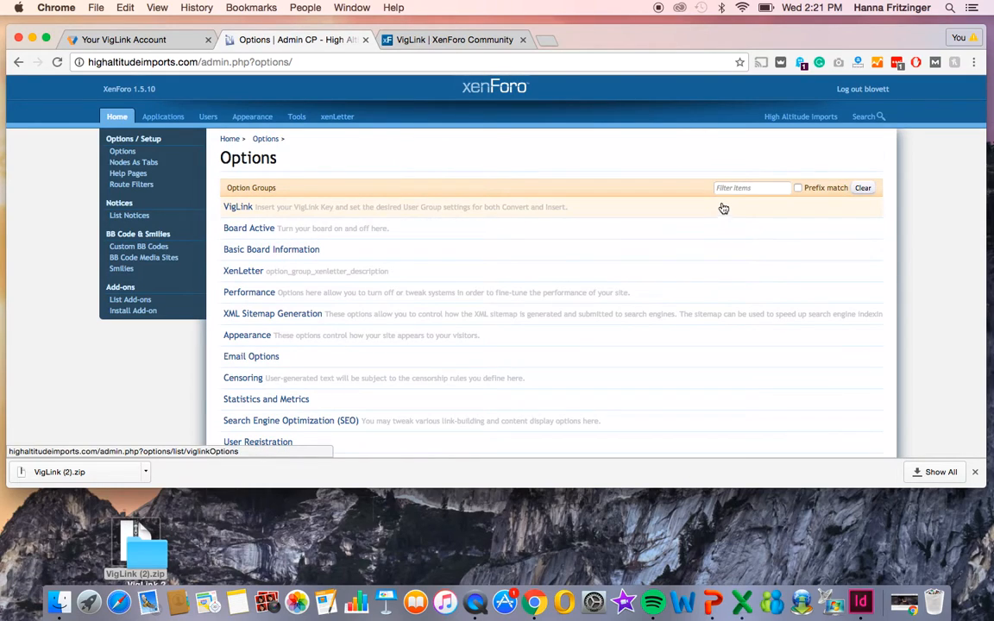
{"action": "type", "text": "viglink"}
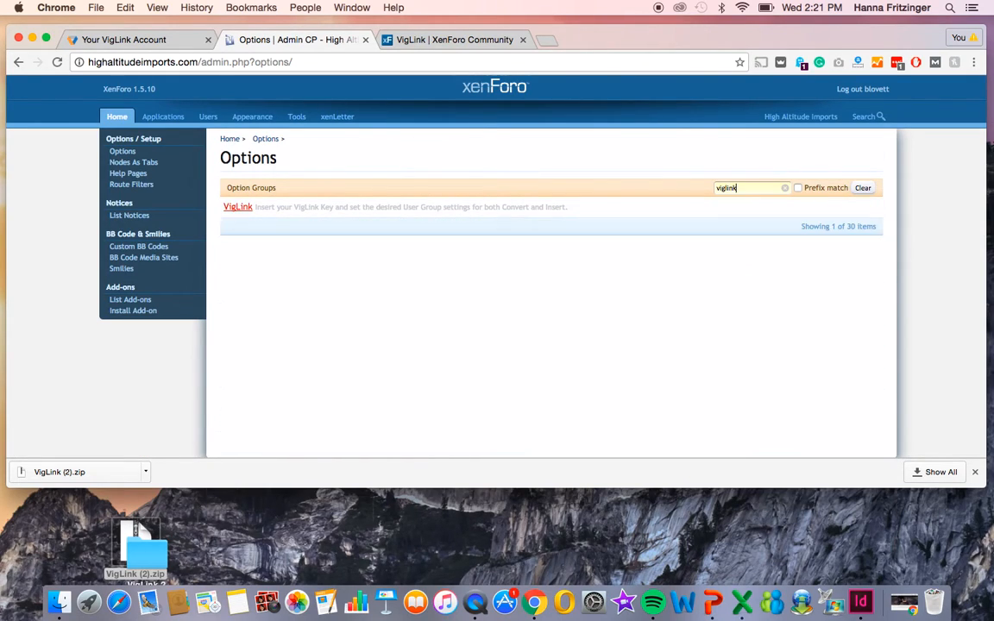
{"action": "left_click", "coordinate": [237, 207]}
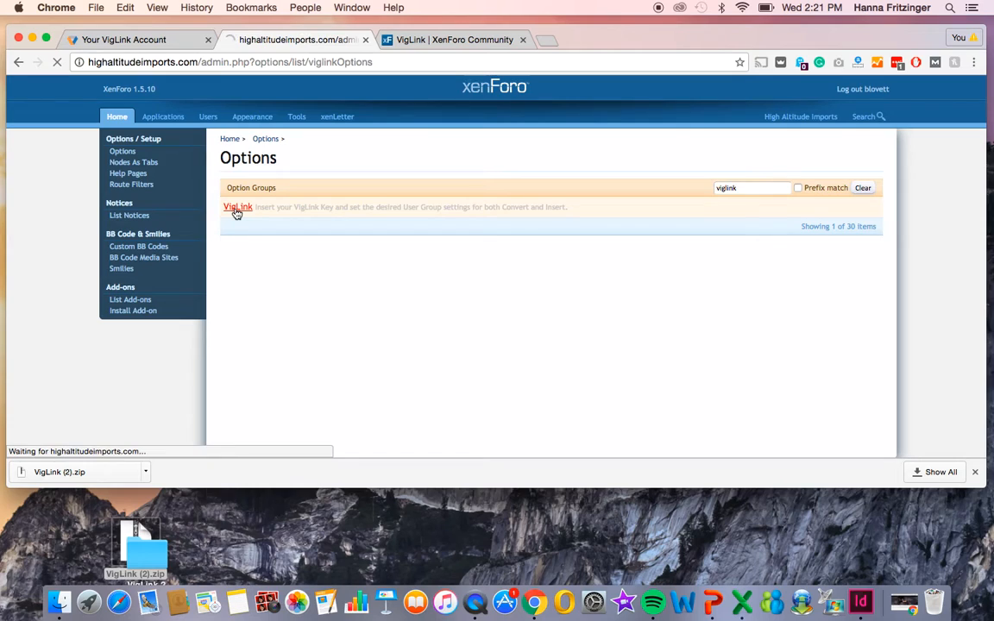
{"action": "left_click", "coordinate": [237, 207]}
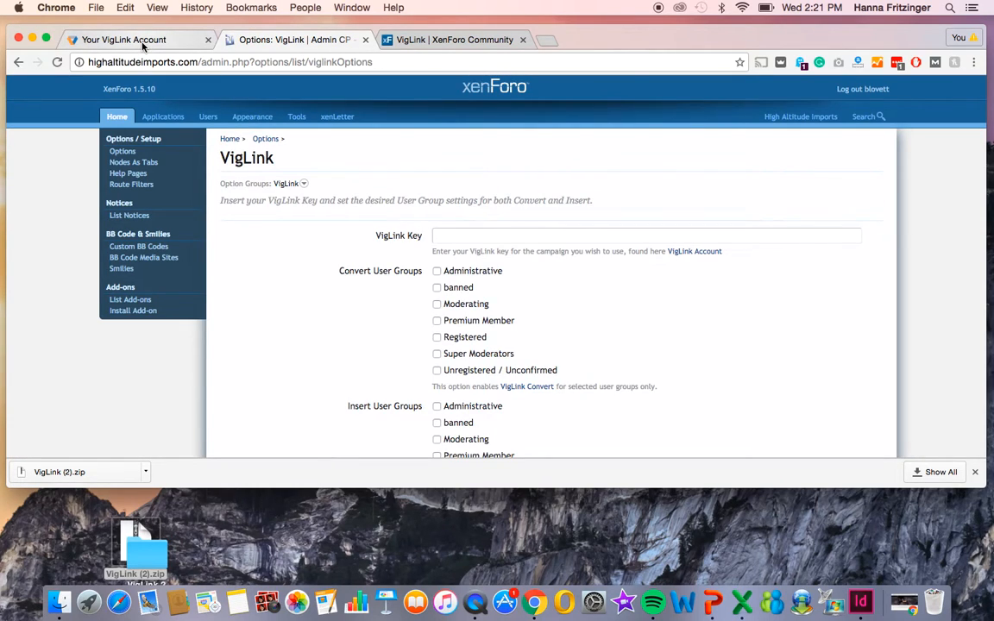
{"action": "left_click", "coordinate": [121, 40]}
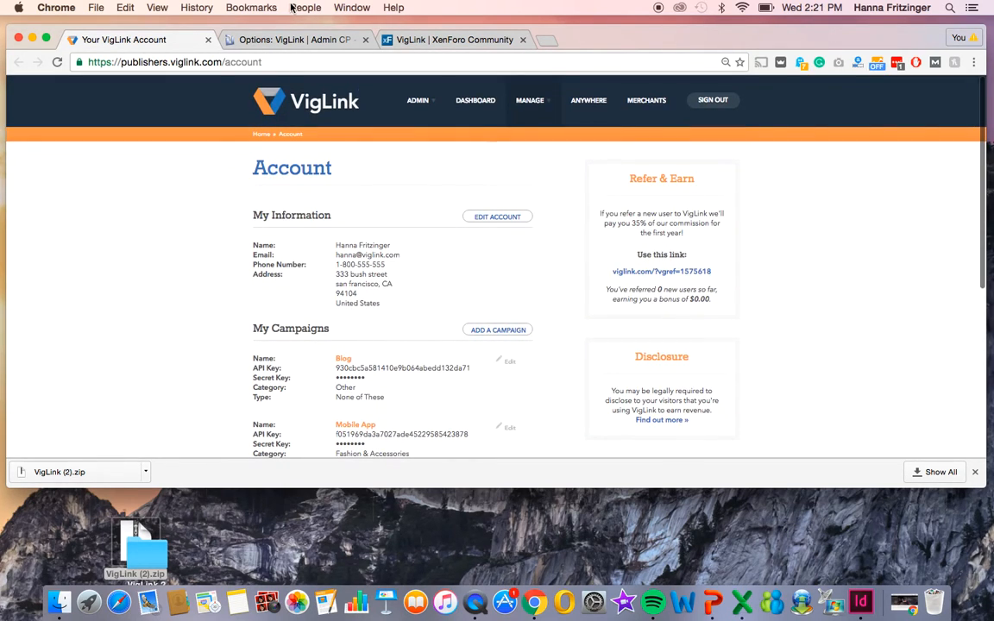
{"action": "left_click", "coordinate": [293, 39]}
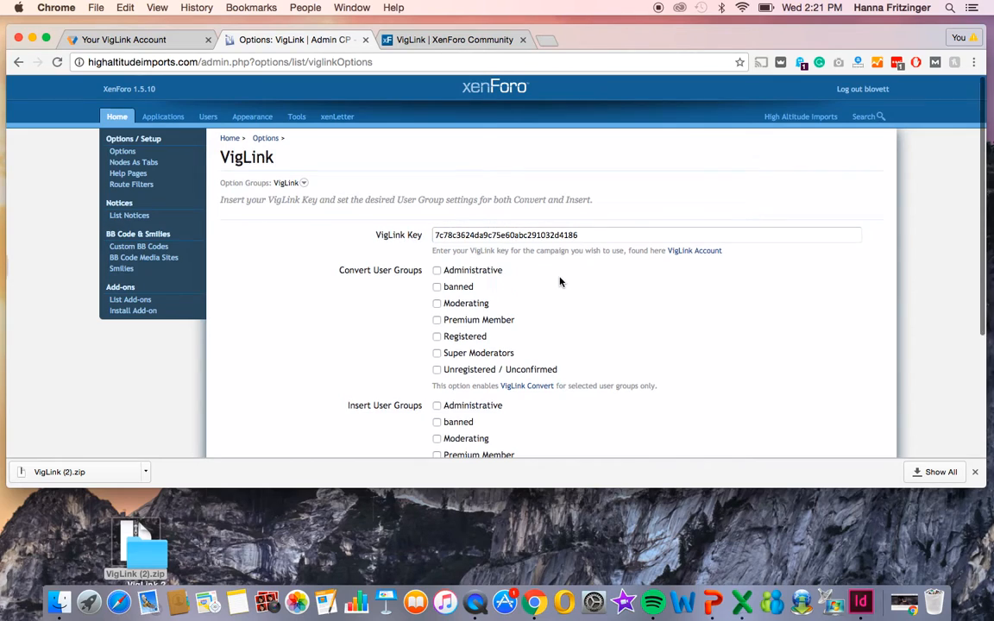
Tick all Convert user groups and Unregistered / Unconfirmed for Insert, then save changes
{"action": "scroll", "scroll_direction": "down", "scroll_amount": 3}
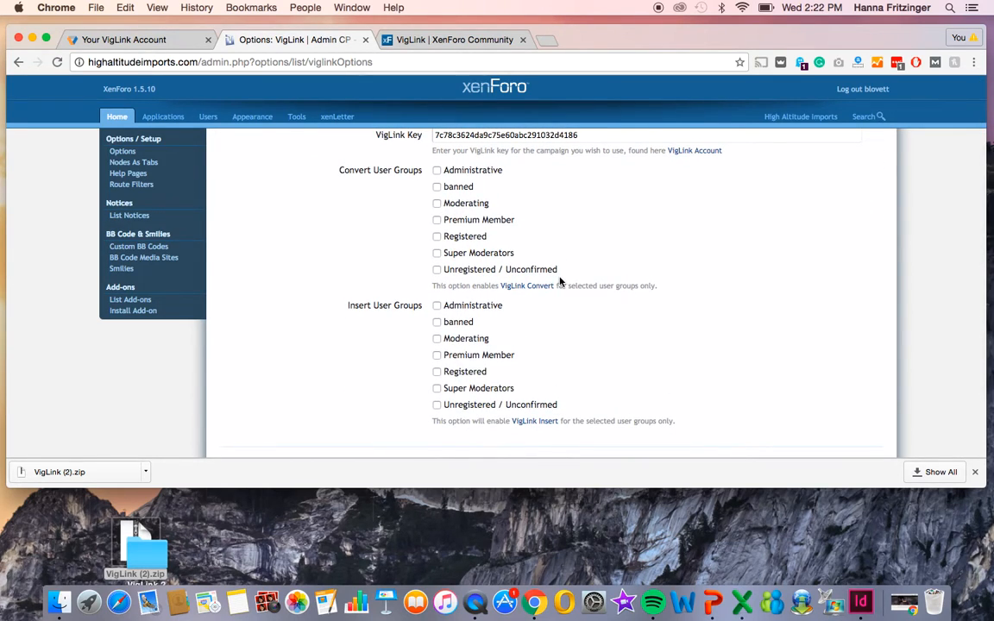
{"action": "mouse_move", "coordinate": [980, 428]}
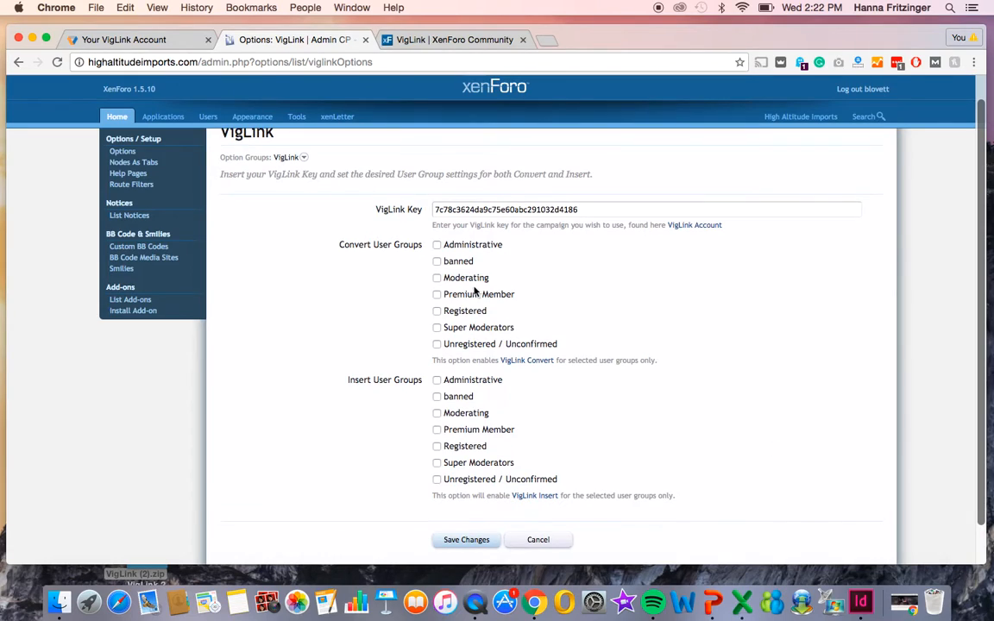
{"action": "mouse_move", "coordinate": [380, 406]}
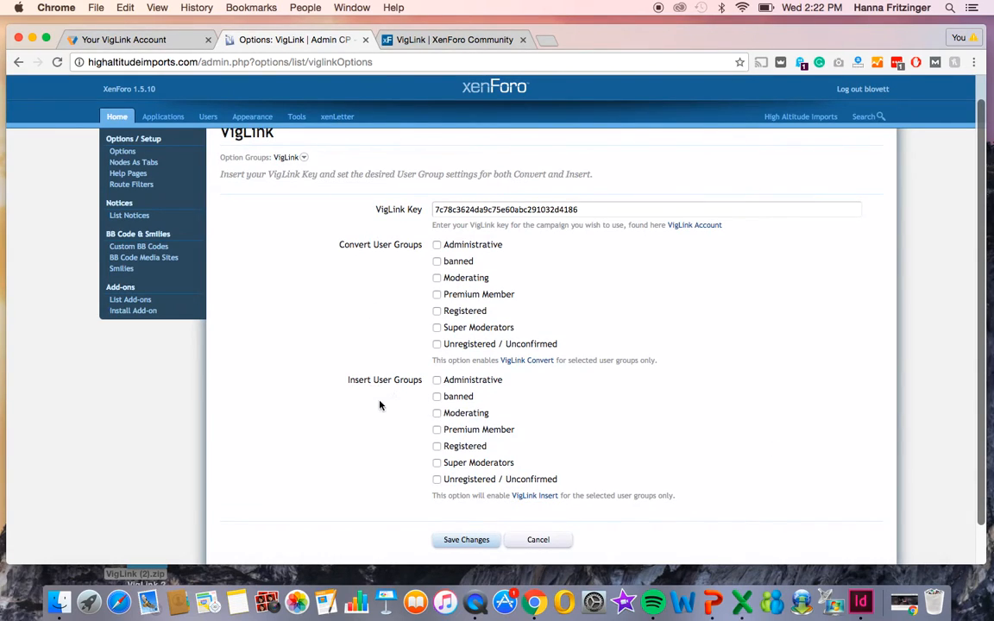
{"action": "mouse_move", "coordinate": [396, 406]}
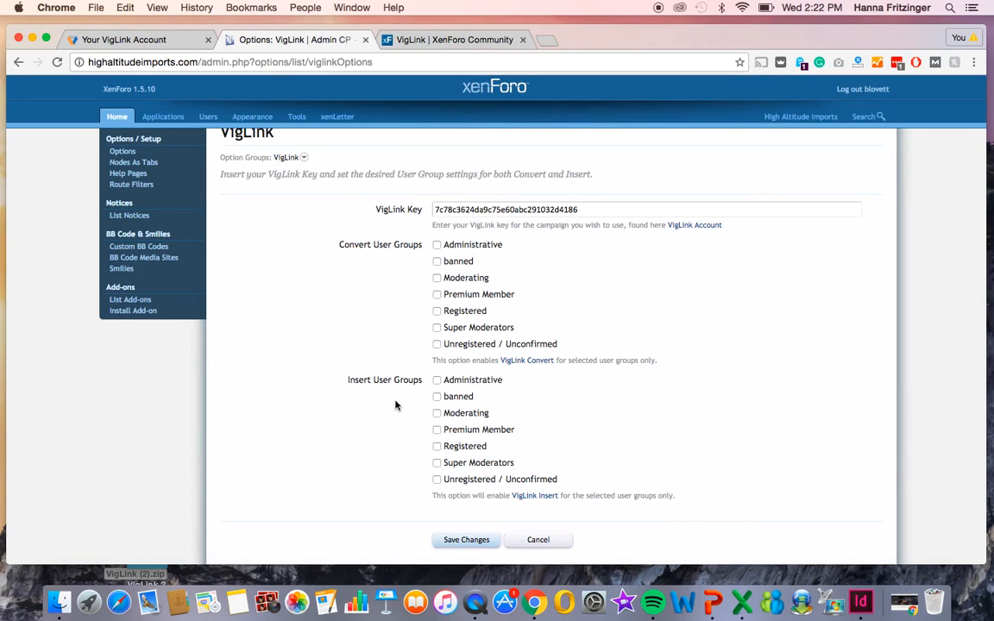
{"action": "mouse_move", "coordinate": [482, 269]}
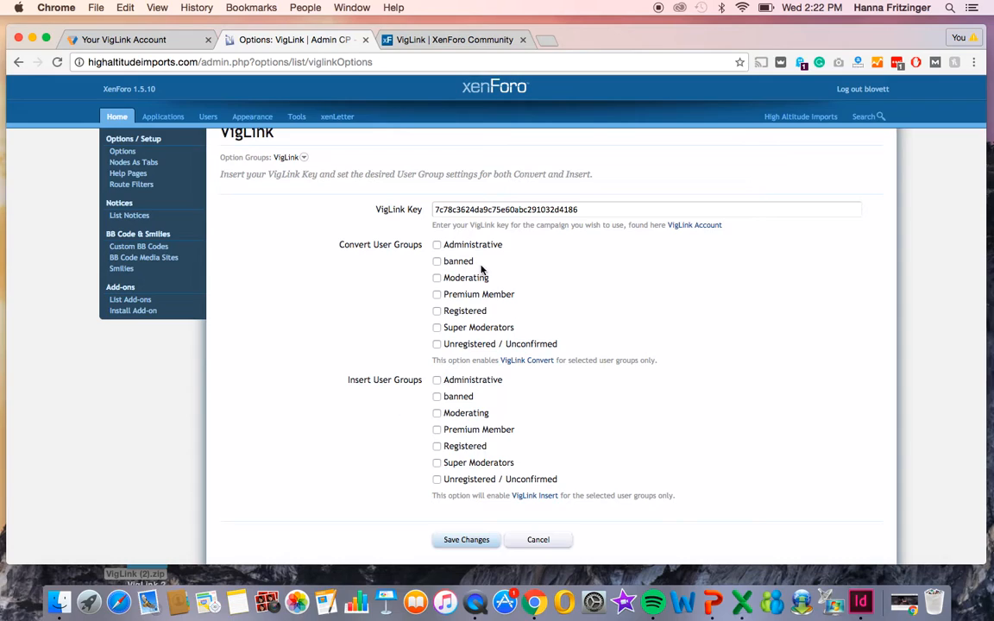
{"action": "mouse_move", "coordinate": [494, 287]}
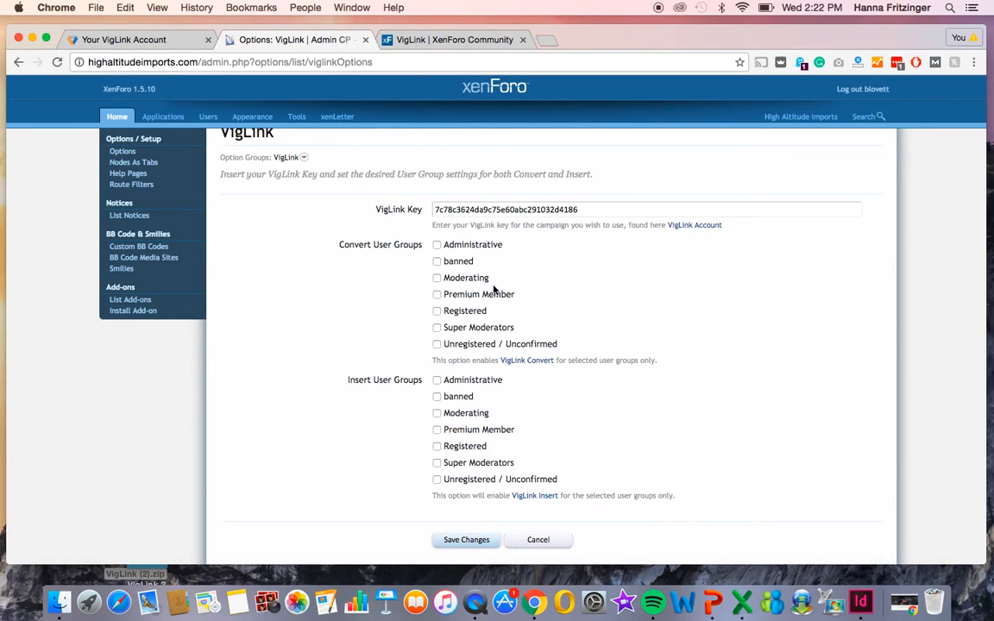
{"action": "mouse_move", "coordinate": [483, 315]}
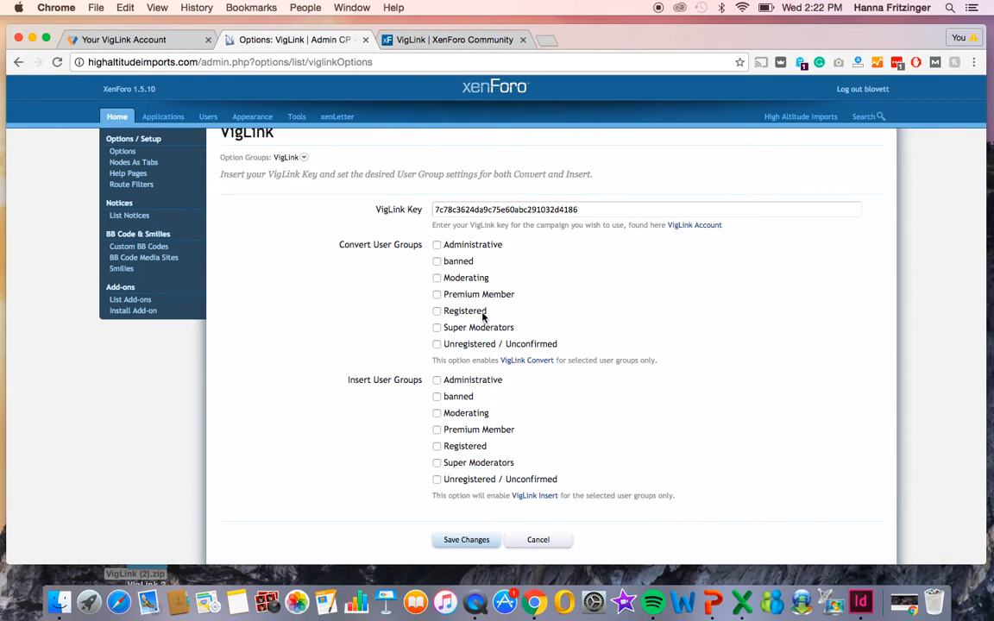
{"action": "mouse_move", "coordinate": [563, 348]}
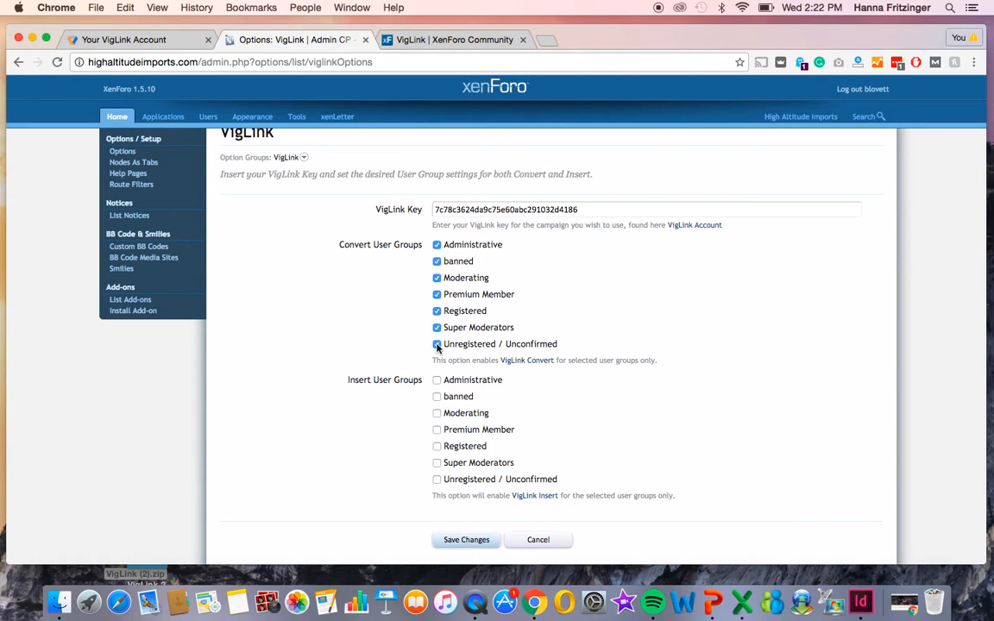
{"action": "left_click", "coordinate": [437, 479]}
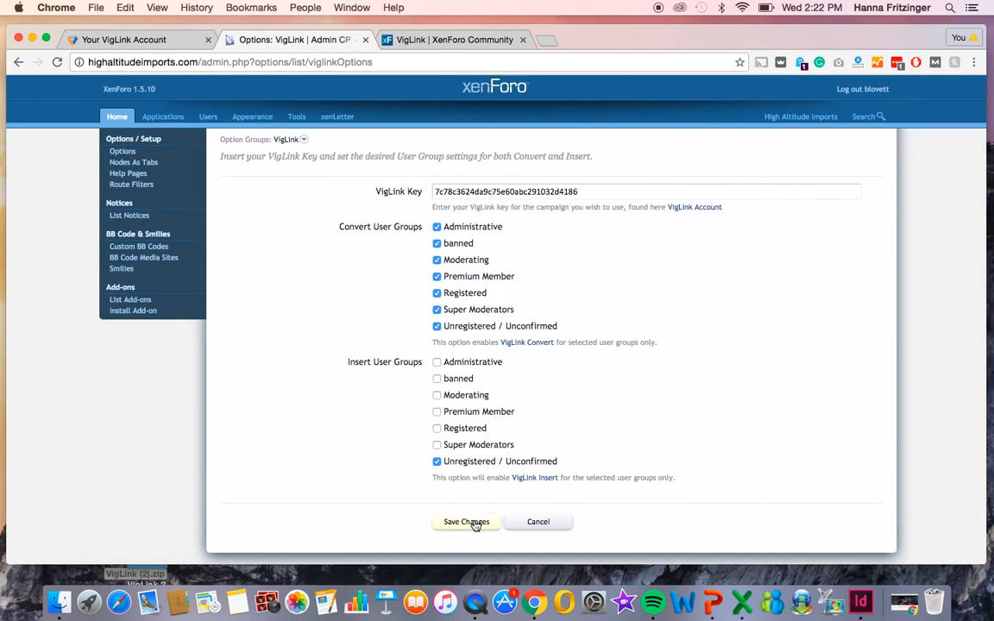
{"action": "left_click", "coordinate": [466, 522]}
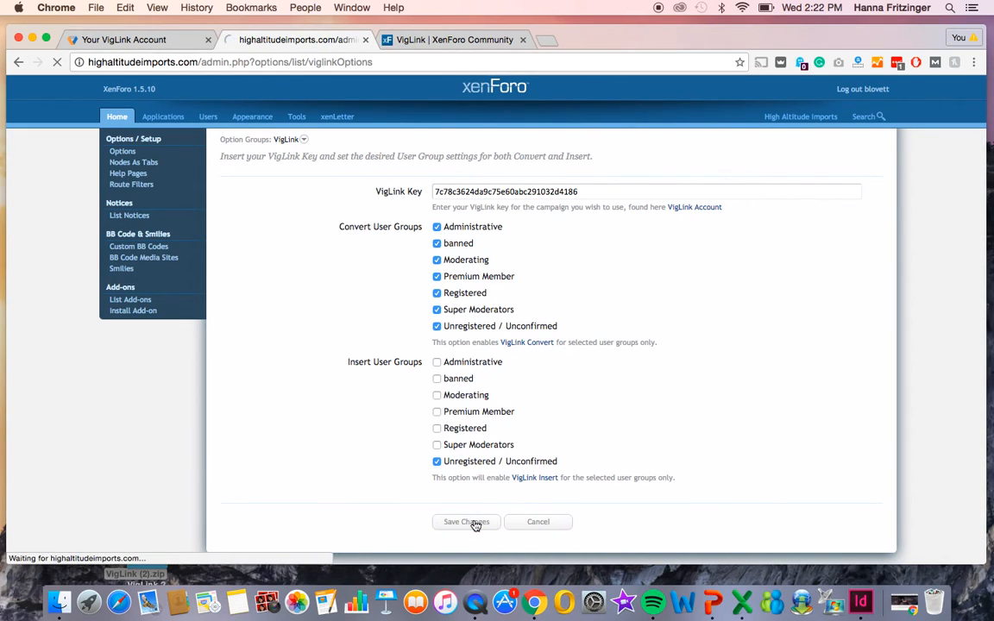
{"action": "left_click", "coordinate": [466, 522]}
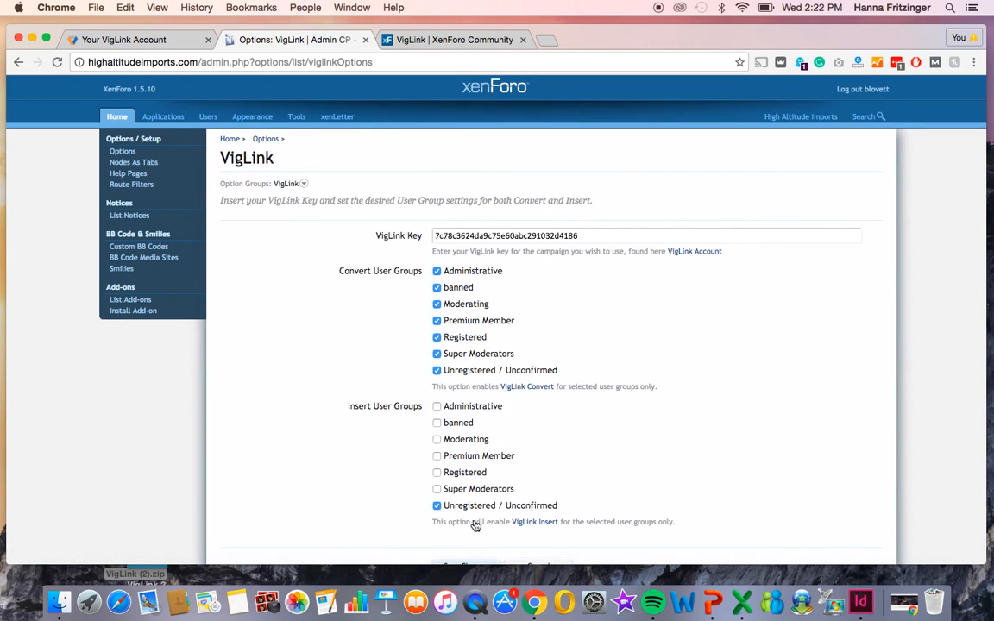